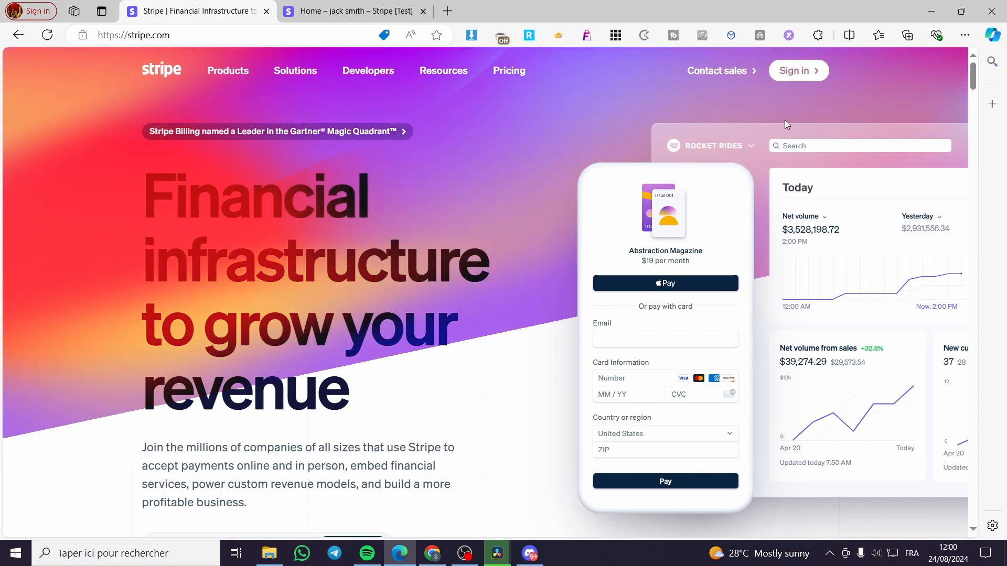
mouse_move(793, 88)
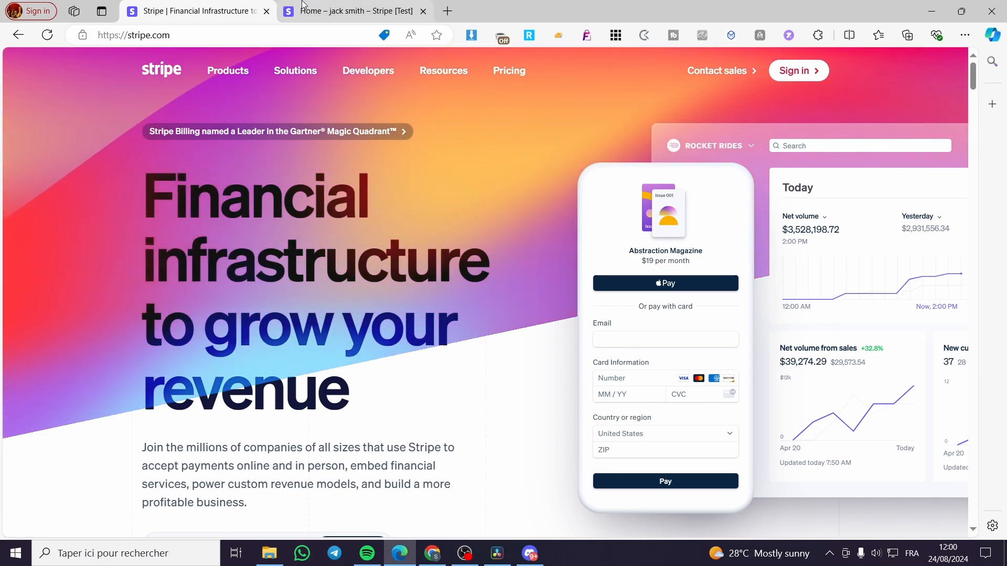
Go to the test-mode dashboard home and bring up the gear menu with Settings, Profile and Sign out.
left_click(353, 10)
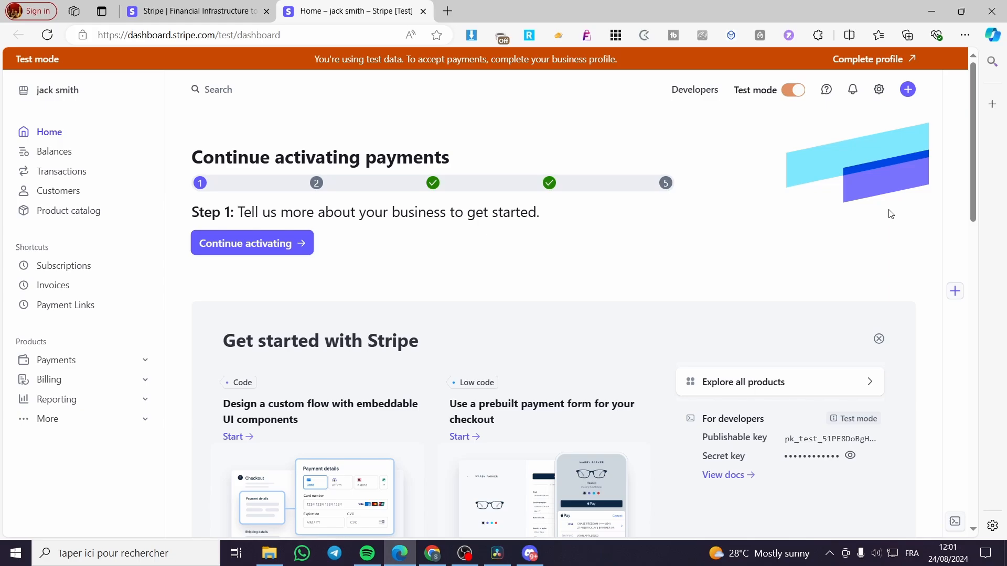
mouse_move(881, 109)
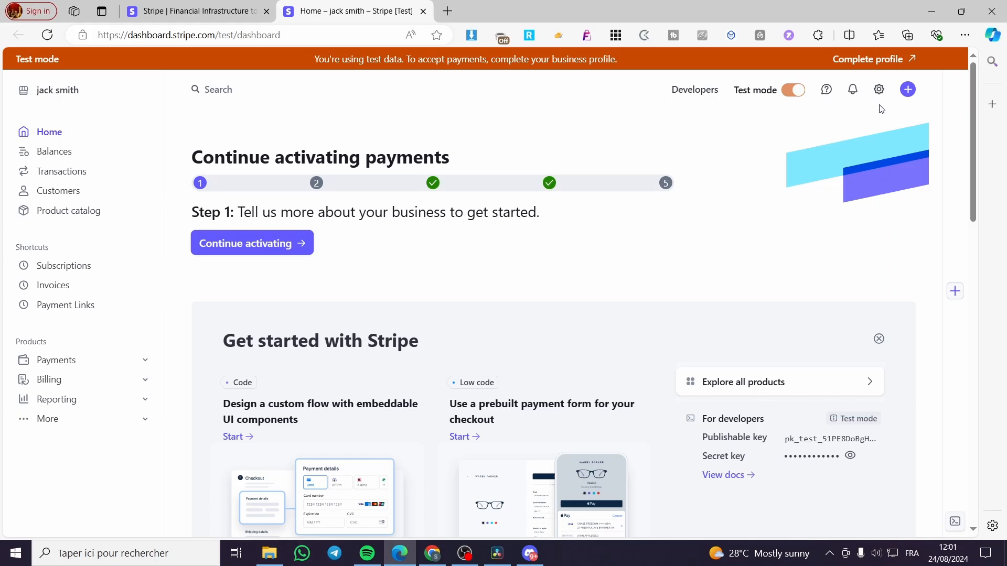
mouse_move(620, 197)
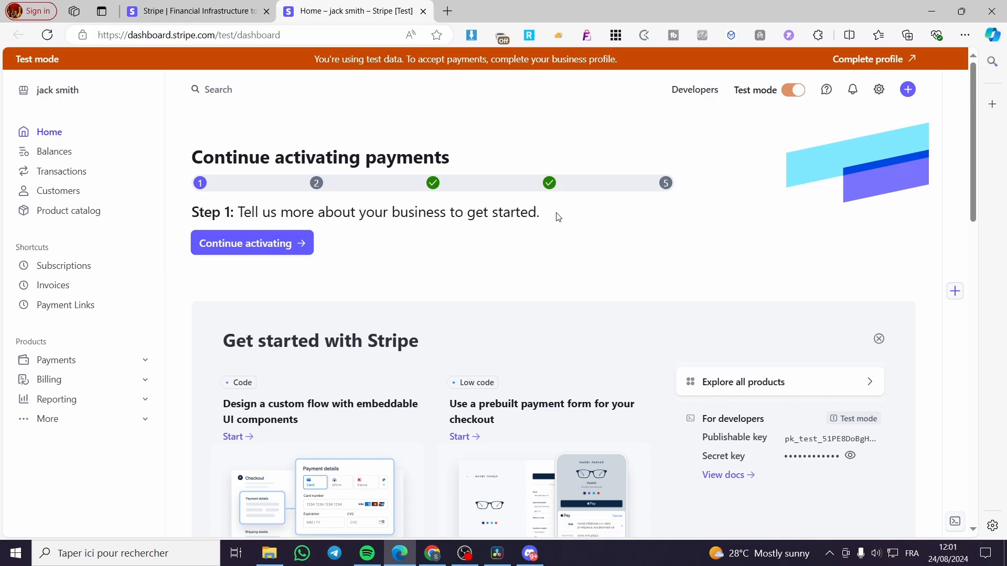
mouse_move(650, 207)
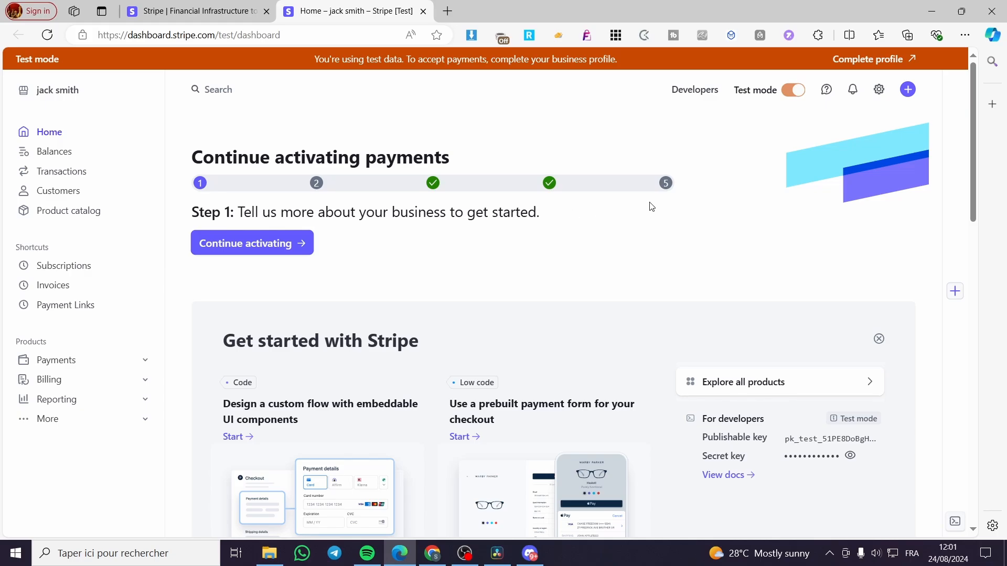
mouse_move(879, 90)
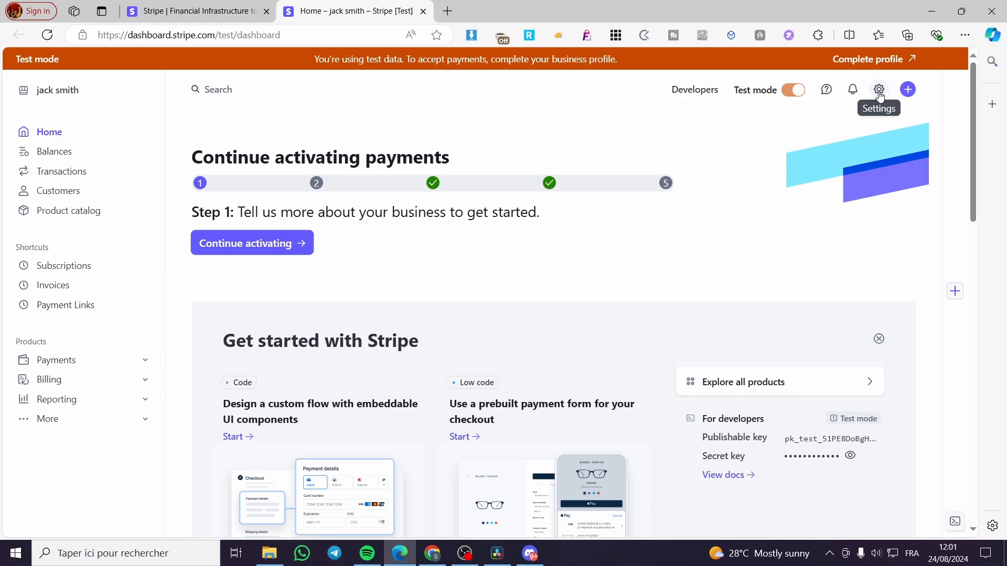
mouse_move(879, 94)
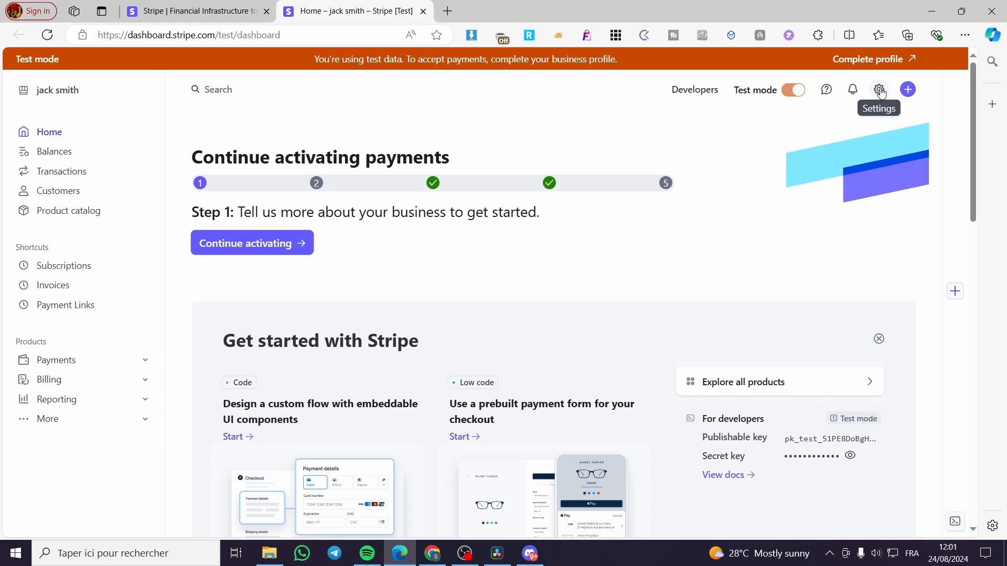
left_click(879, 90)
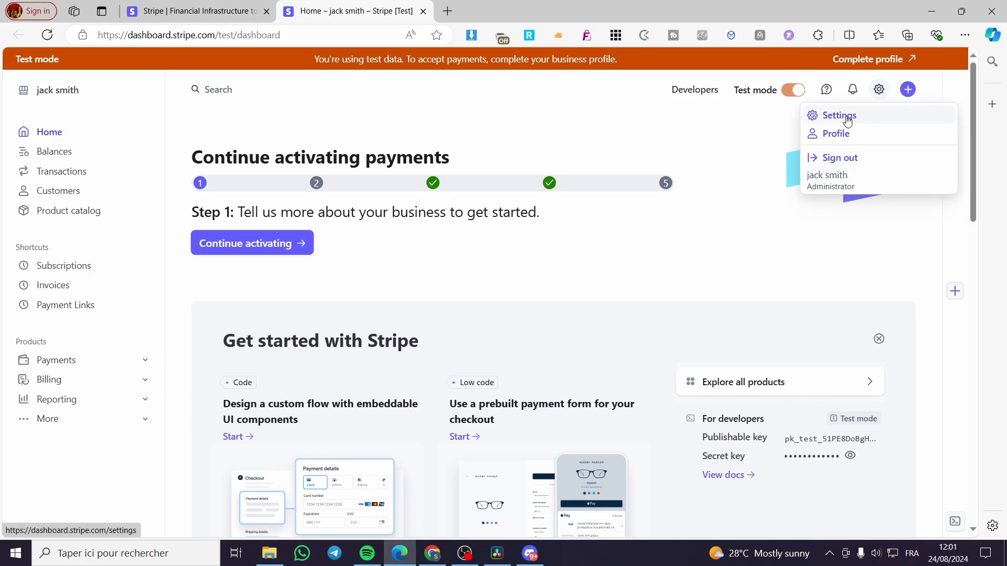
Reach the Settings overview and expand 'More' products to show Tax, Connect, Identity, Atlas and Climate.
left_click(838, 115)
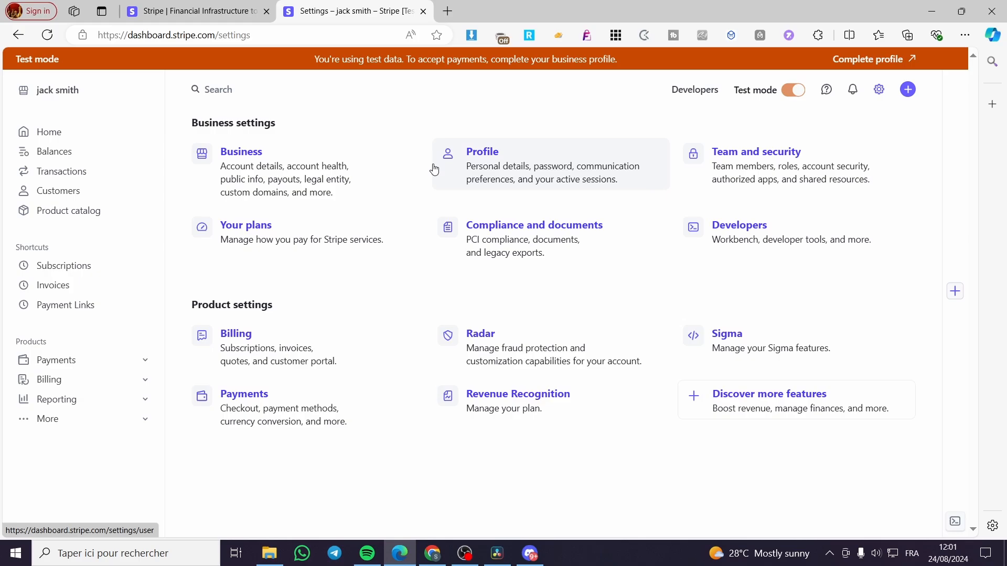
mouse_move(706, 296)
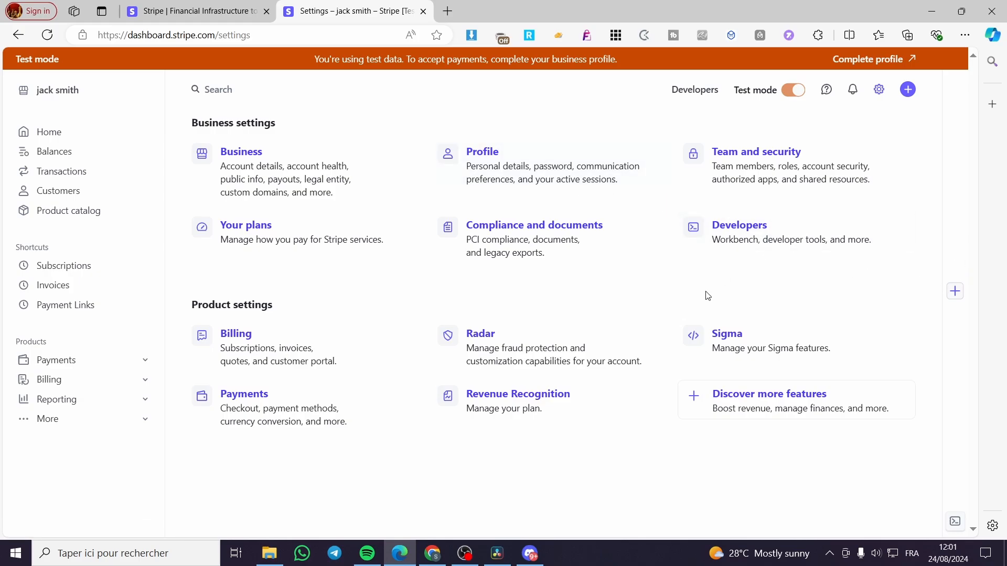
mouse_move(570, 416)
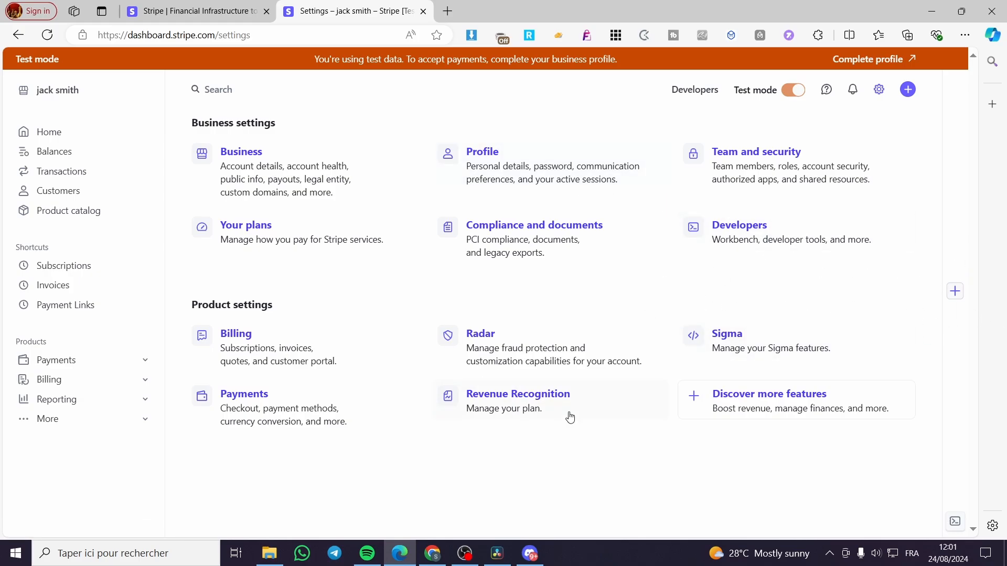
mouse_move(659, 259)
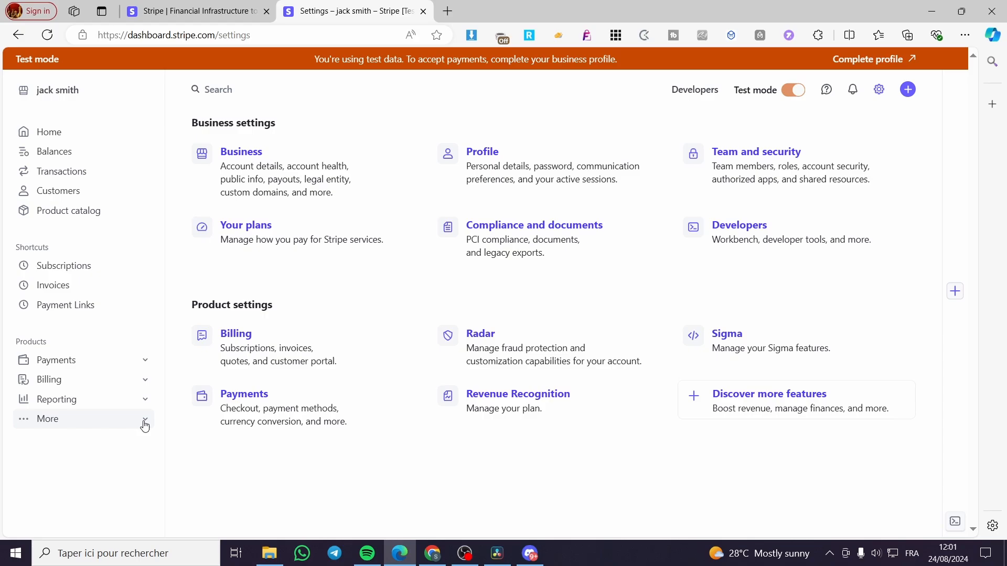
left_click(47, 418)
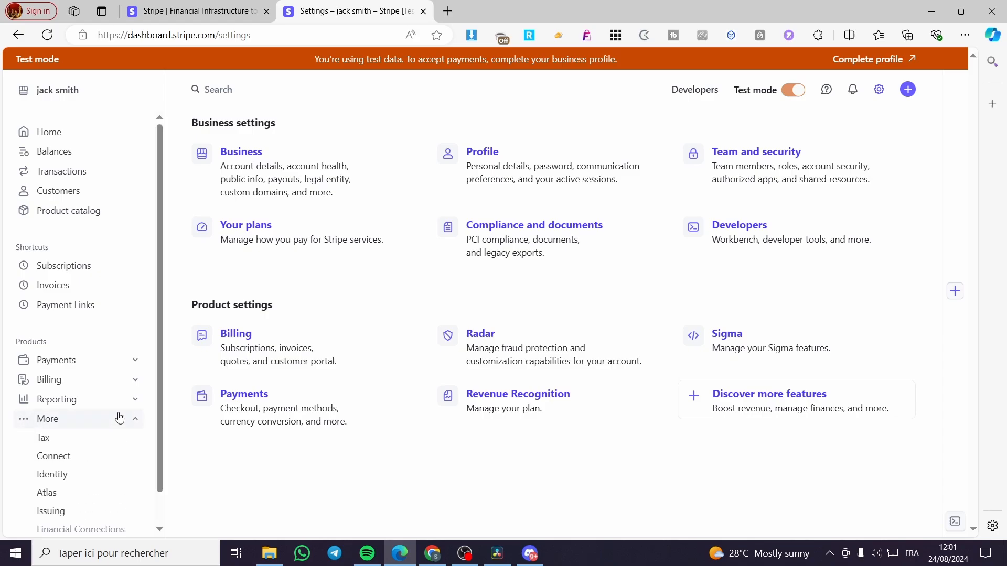
scroll("down", 3)
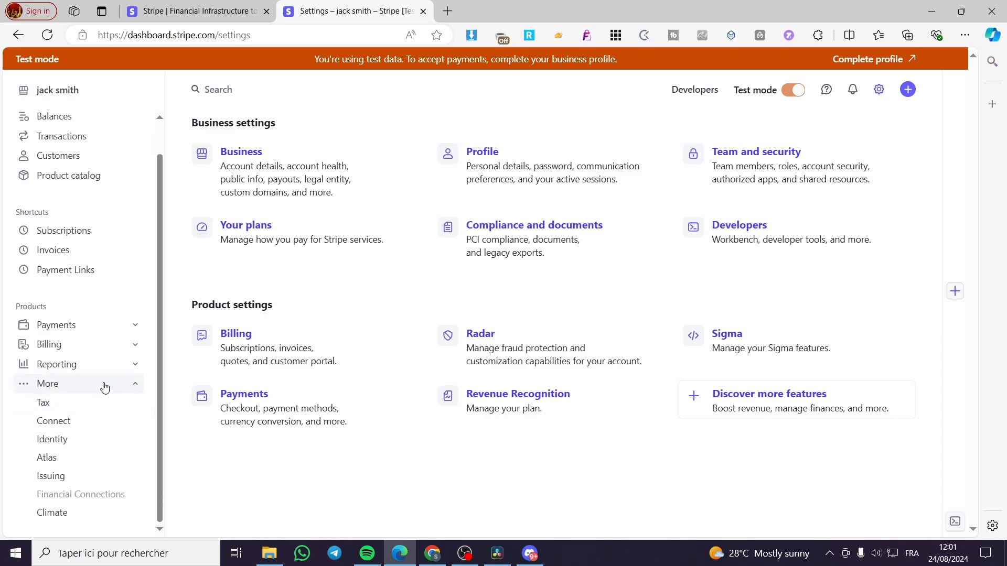
mouse_move(96, 396)
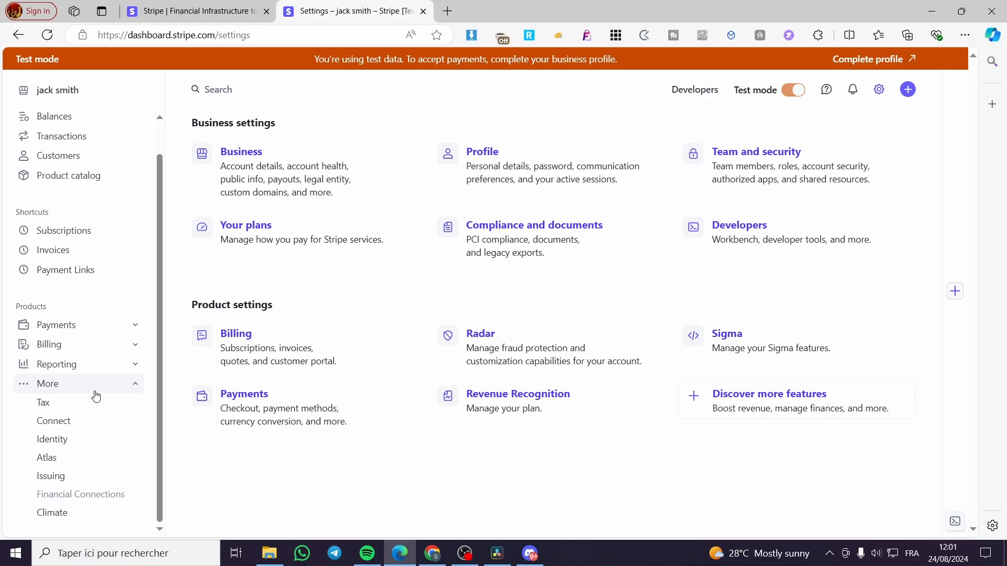
Enter Connect from the sidebar and get started, reaching the personalized integration guide welcome.
left_click(54, 420)
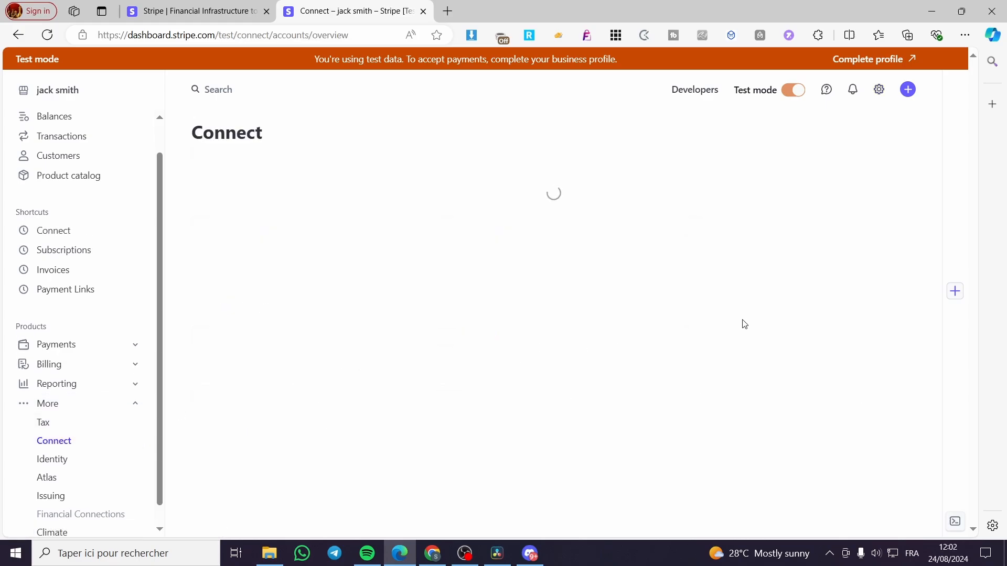
mouse_move(721, 328)
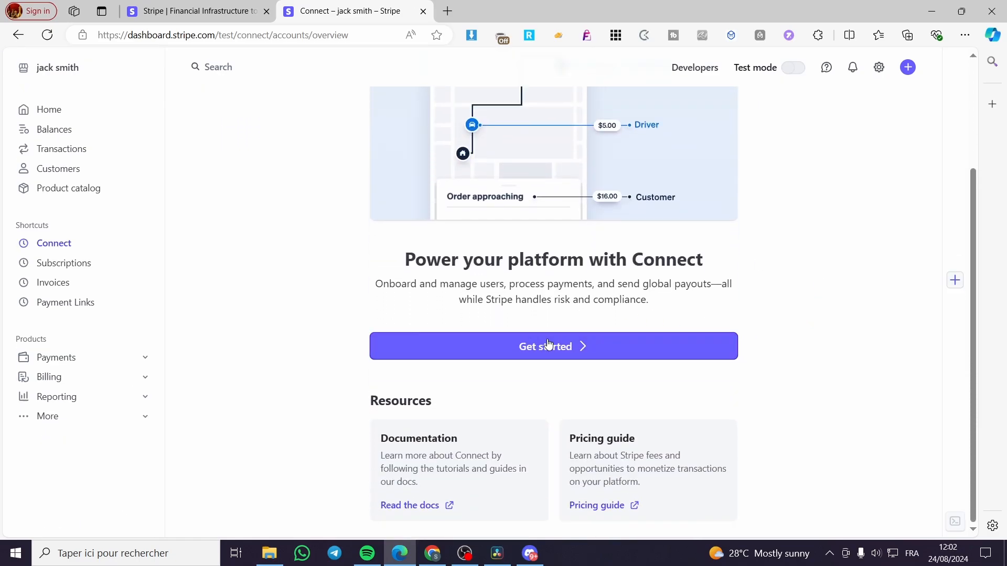
left_click(553, 346)
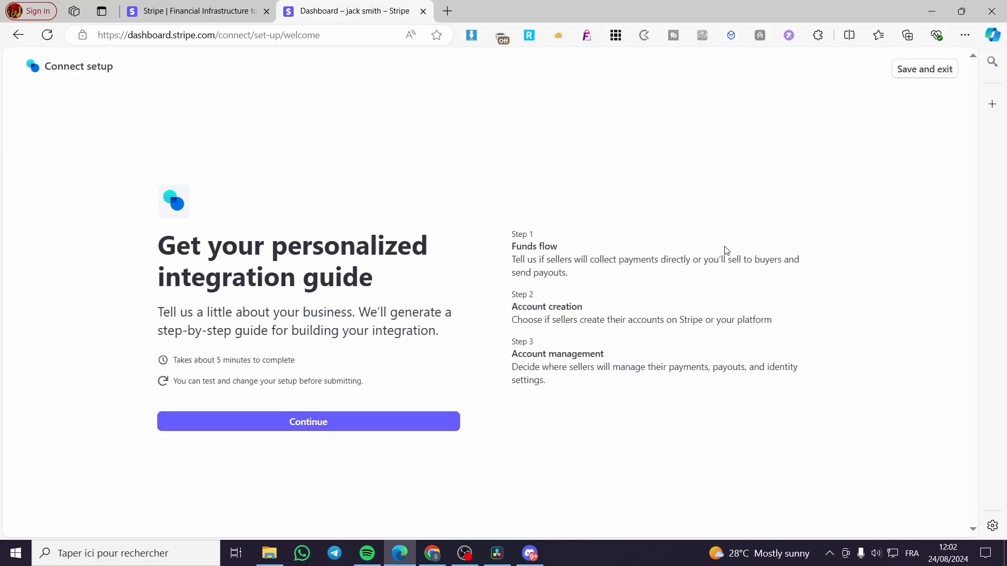
Continue through the Connect platform profile step to the empty Connected accounts overview.
left_click(307, 422)
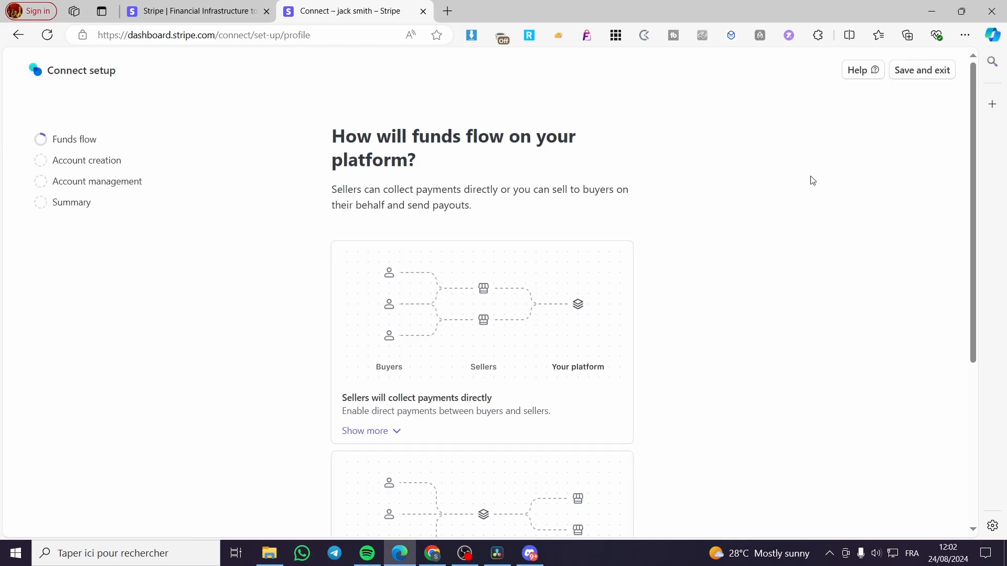
scroll("down", 3)
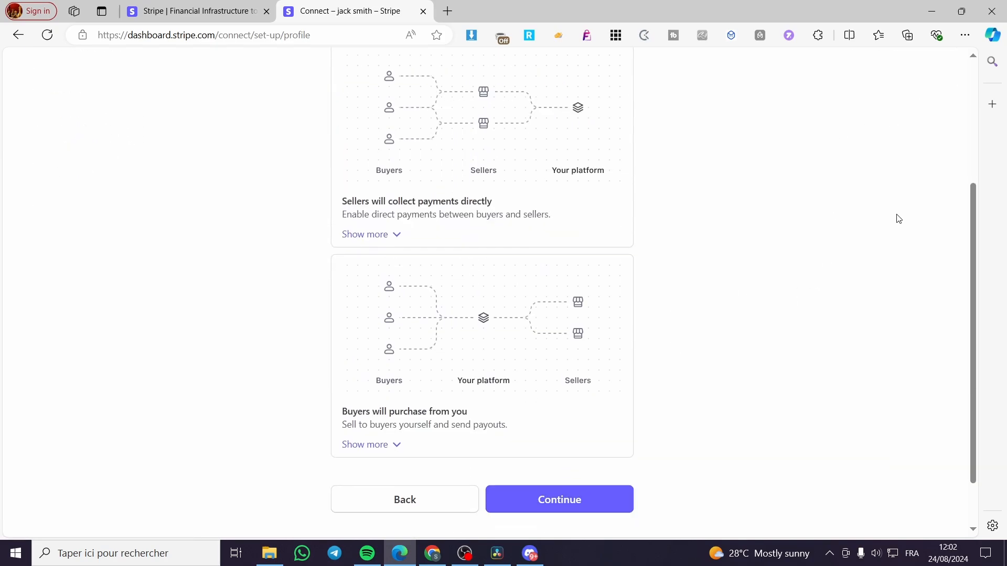
left_click(558, 499)
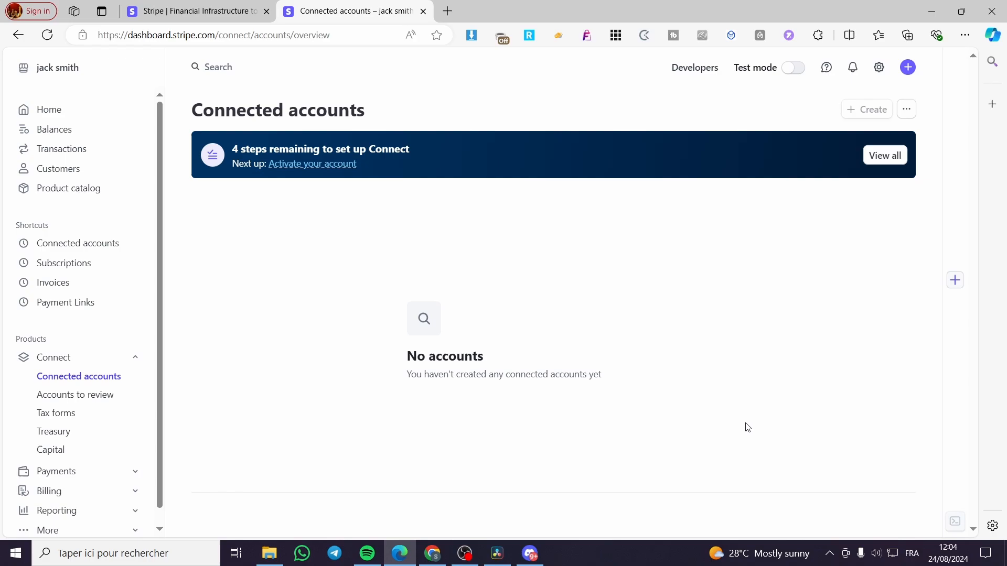
mouse_move(642, 324)
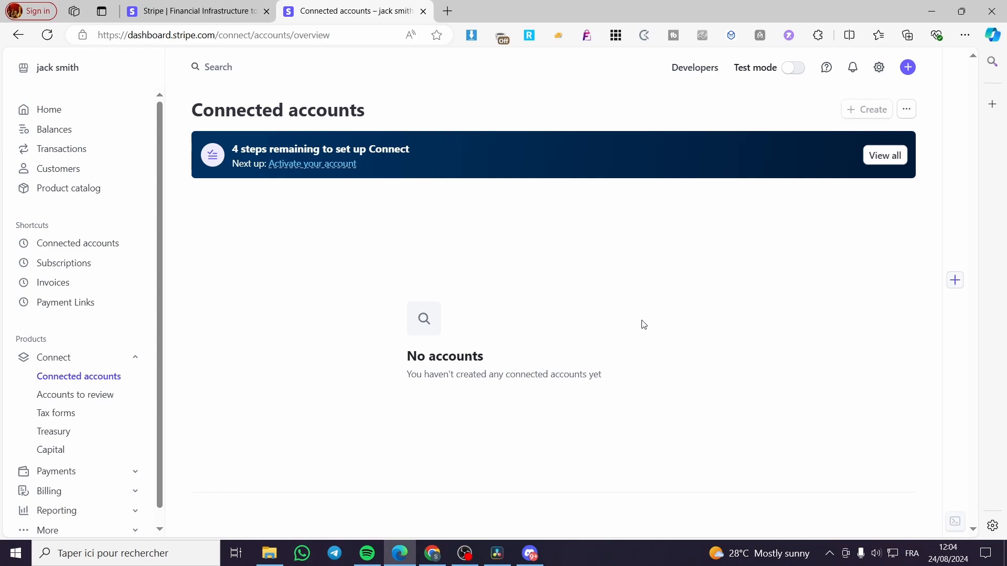
mouse_move(927, 196)
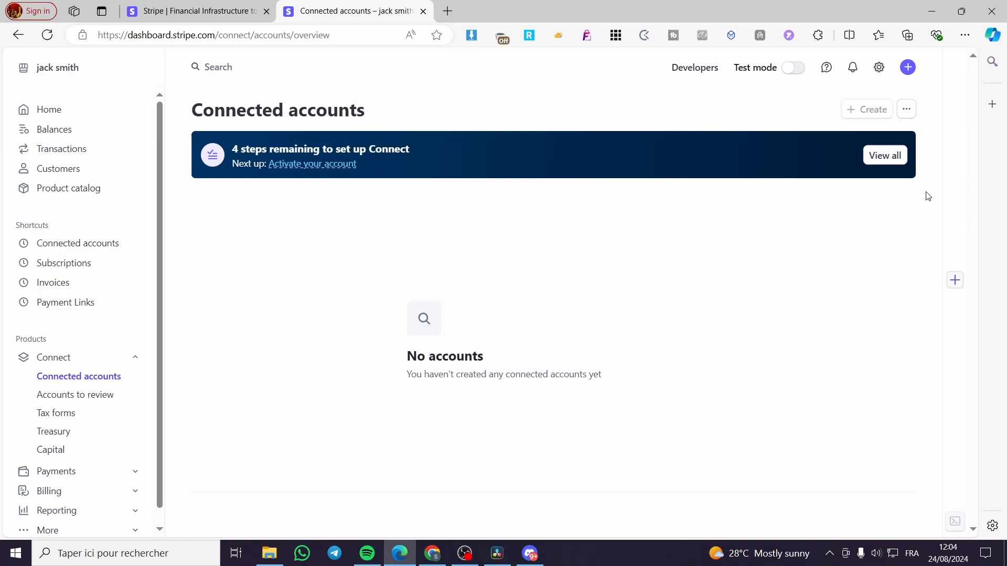
Go from the Connected accounts ⋯ menu to Connect settings and into the Express Dashboard settings page.
left_click(907, 109)
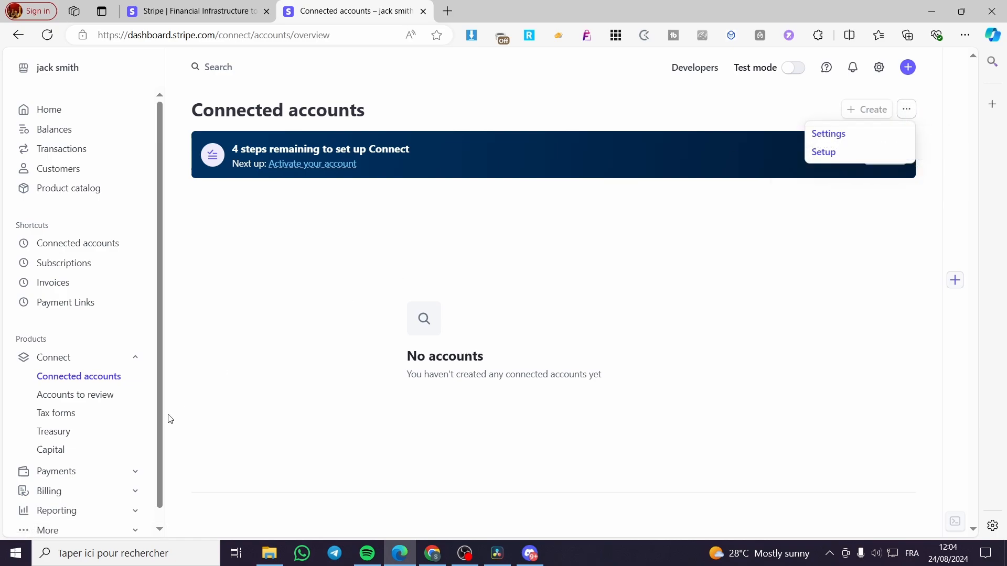
mouse_move(79, 377)
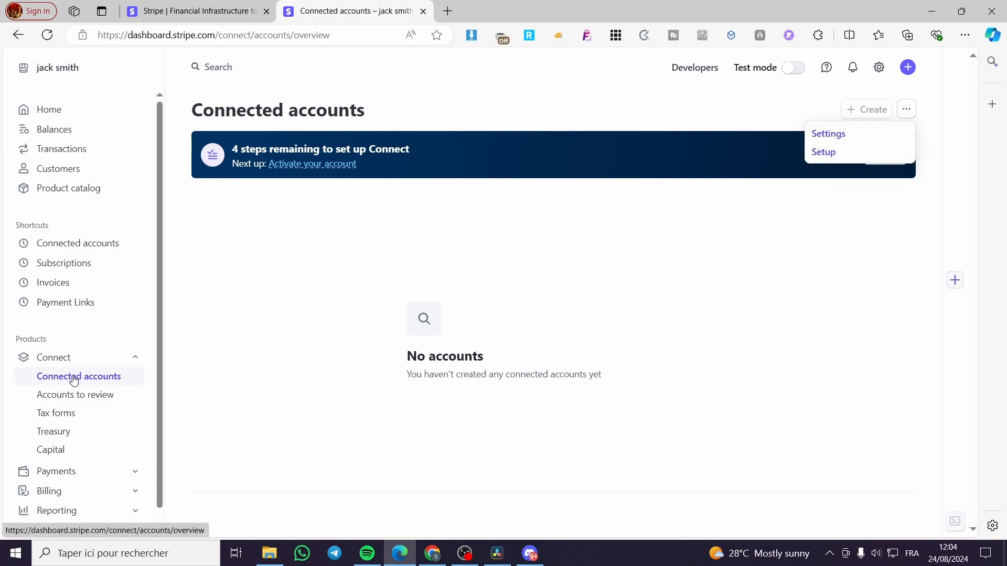
mouse_move(828, 133)
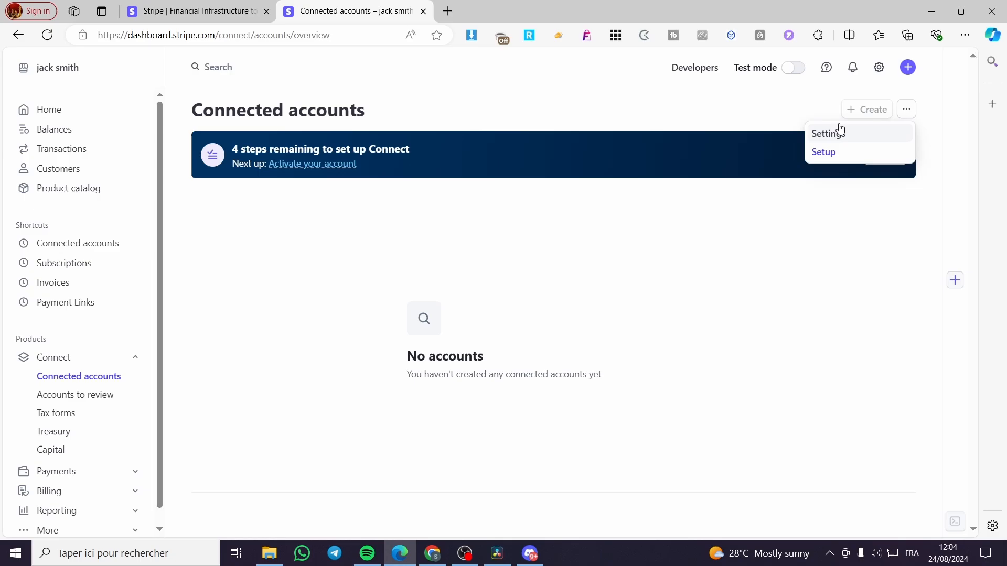
left_click(827, 133)
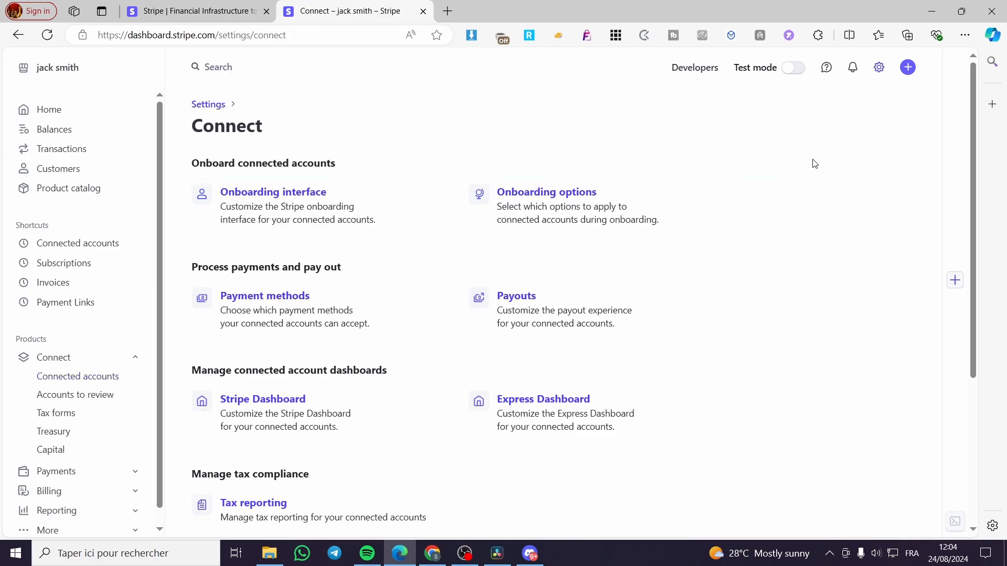
scroll("down", 3)
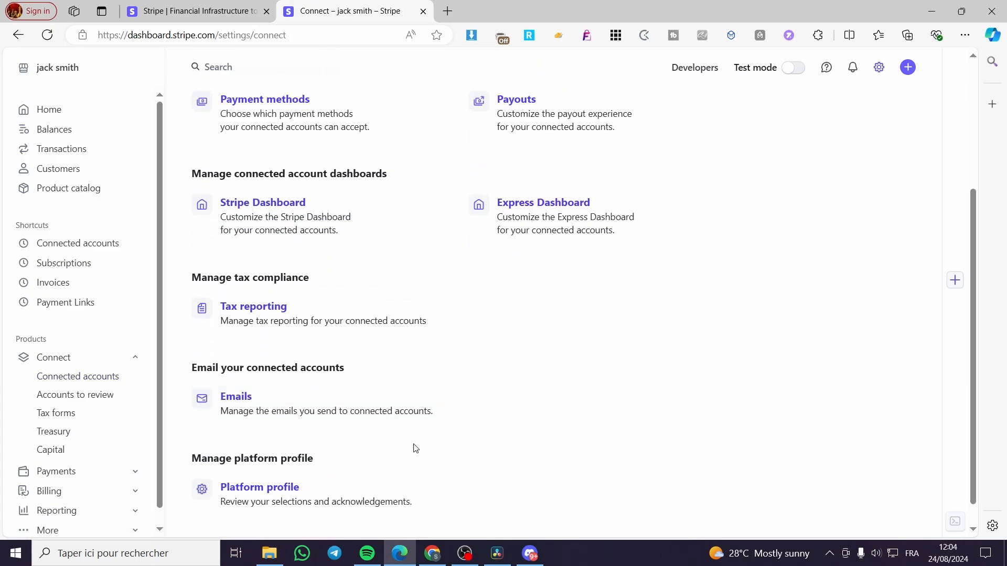
scroll("up", 3)
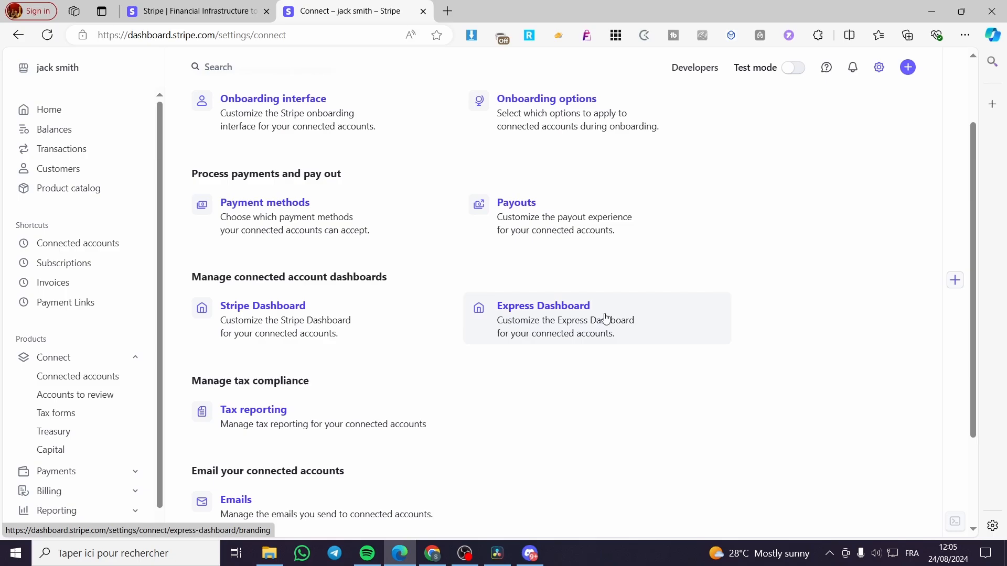
left_click(542, 305)
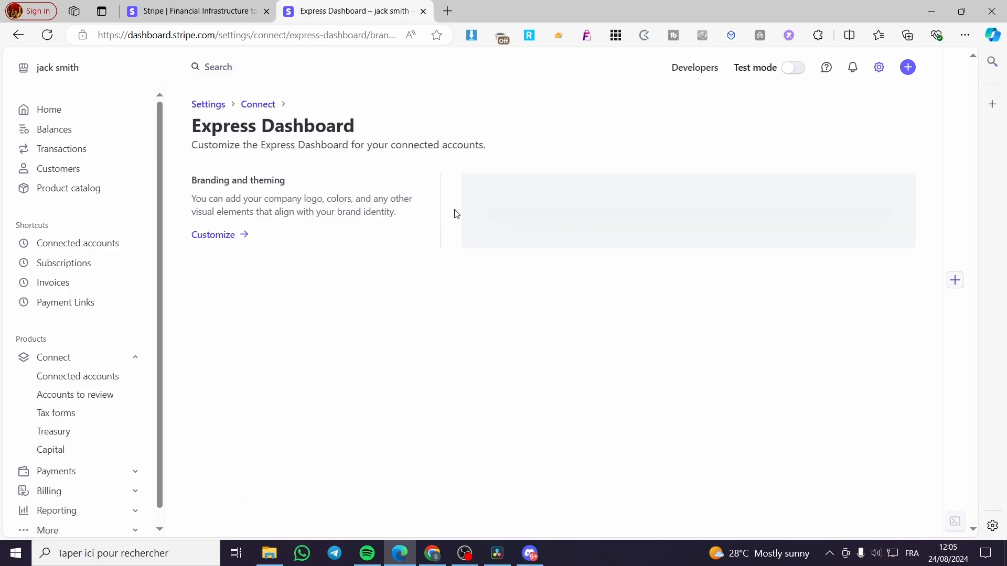
Launch Customize under Branding and theming and review the Express Dashboard theming options and preview.
left_click(213, 233)
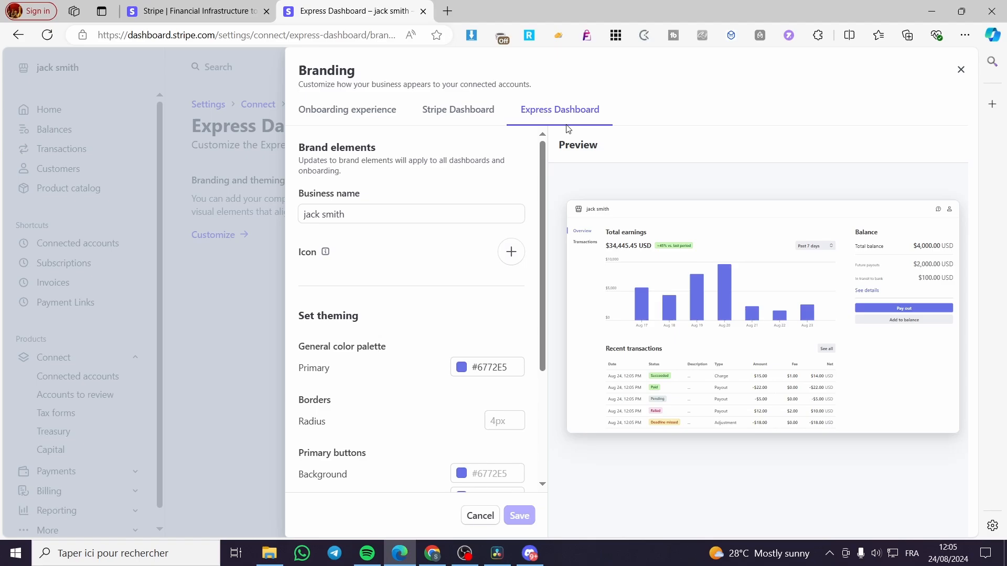
mouse_move(585, 123)
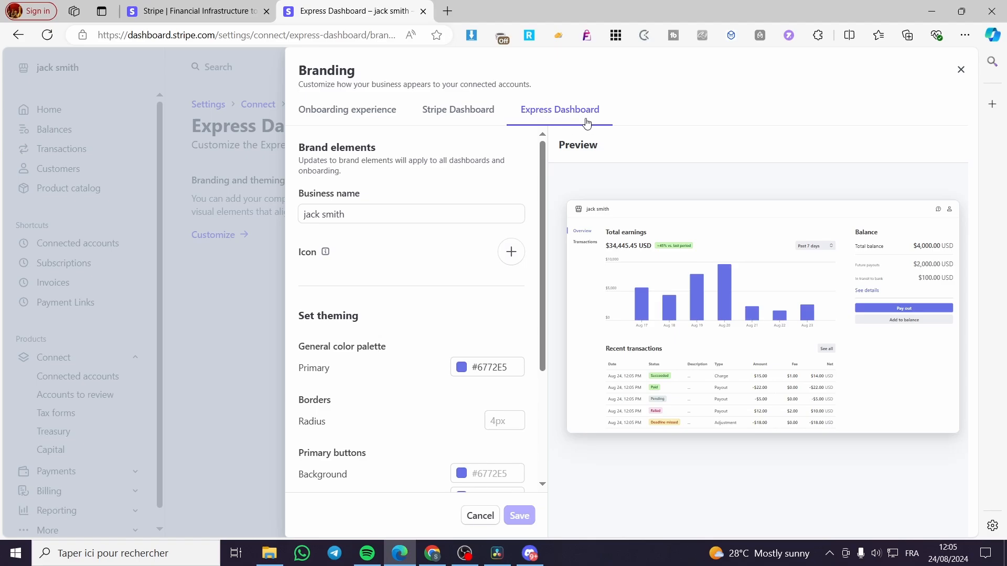
scroll("down", 3)
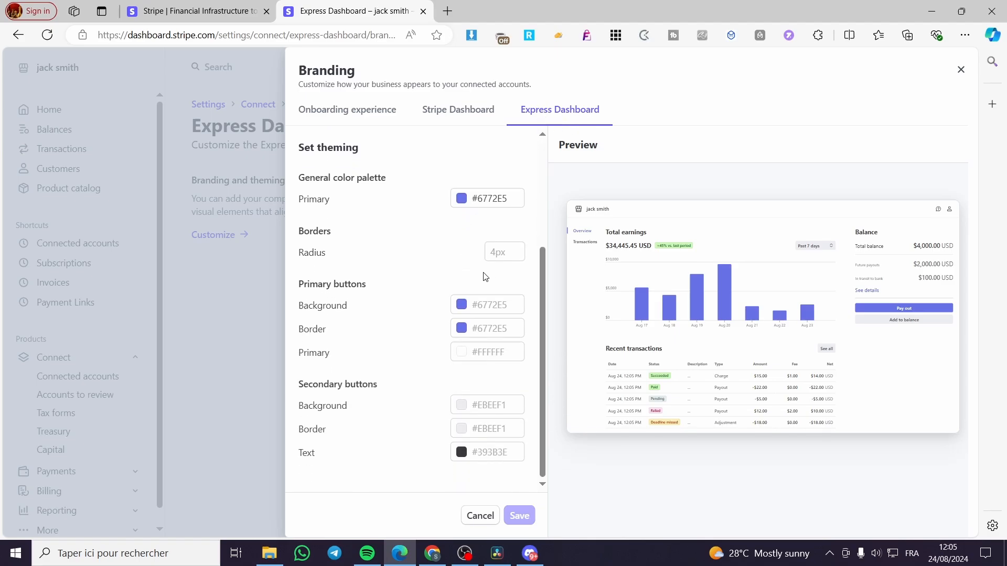
scroll("up", 3)
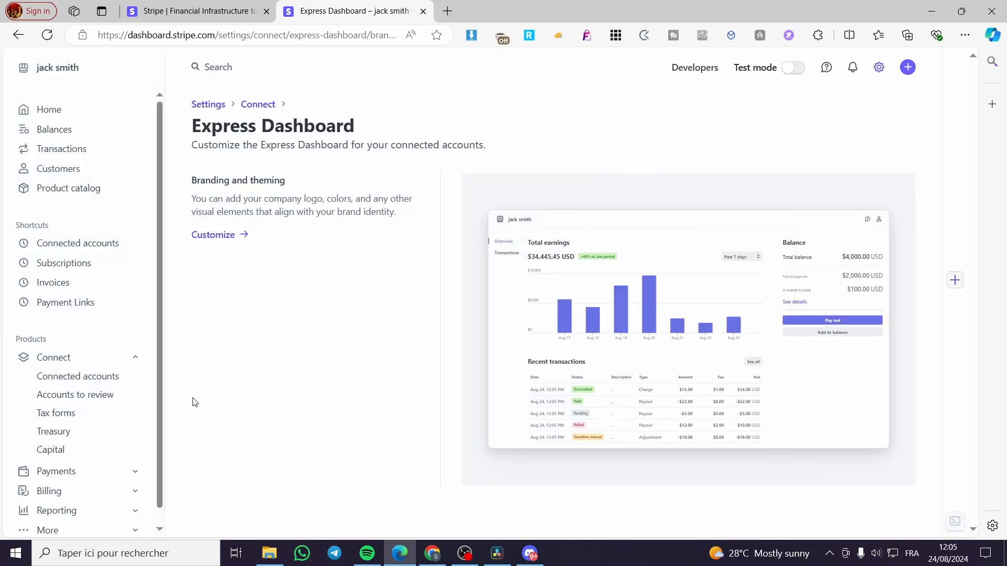
mouse_move(605, 314)
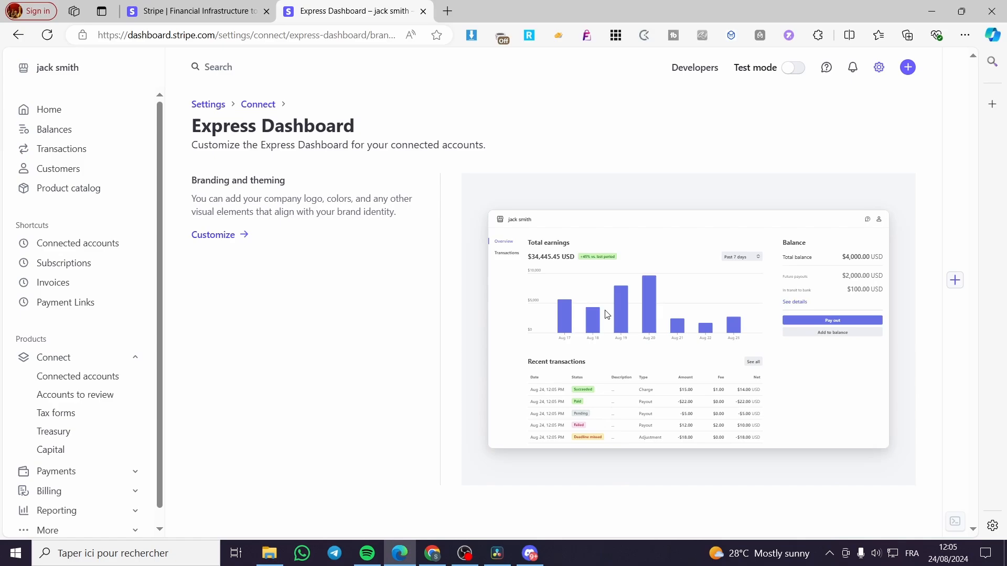
mouse_move(221, 225)
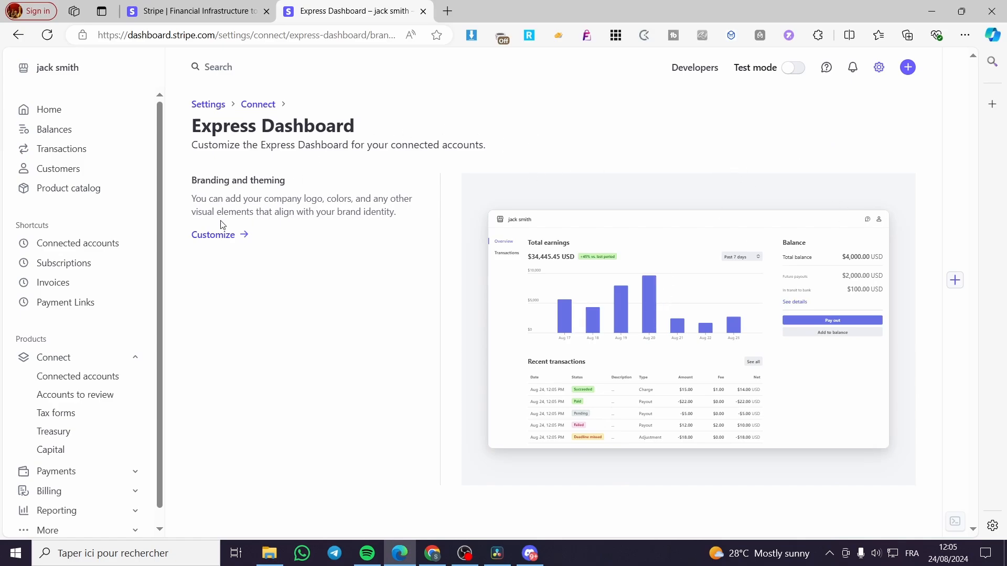
mouse_move(671, 403)
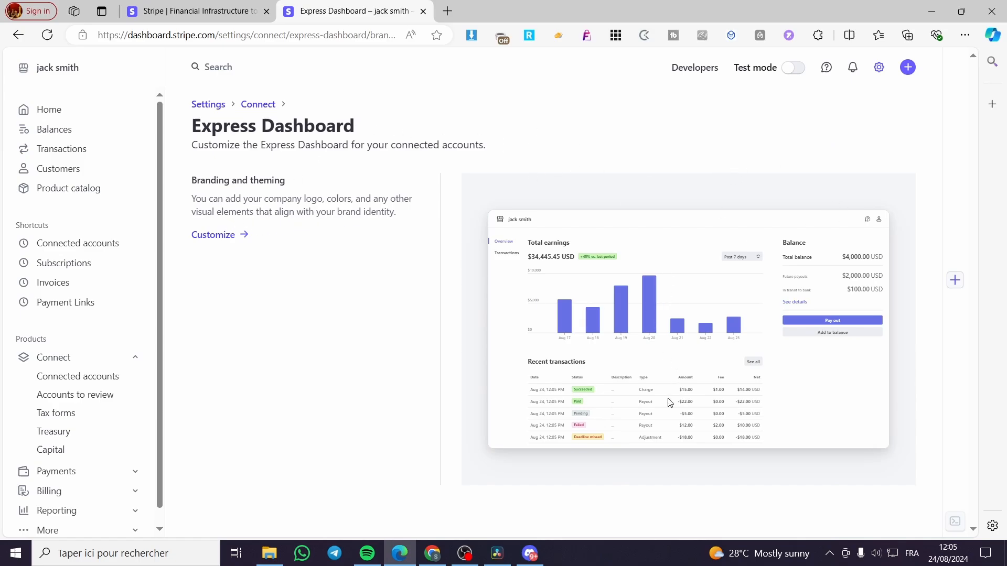
mouse_move(695, 400)
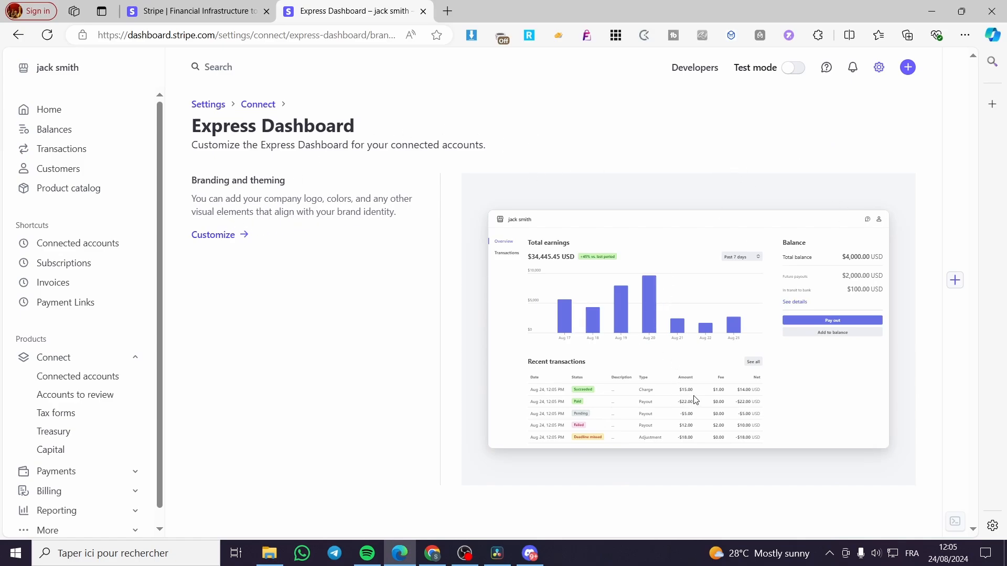